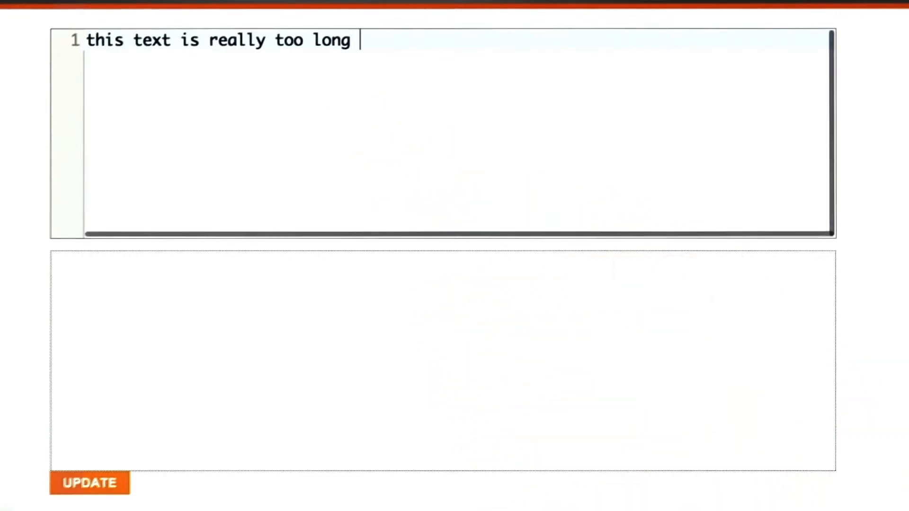
- Finish typing 'this text is really too long one line' and update the preview
text(one line)
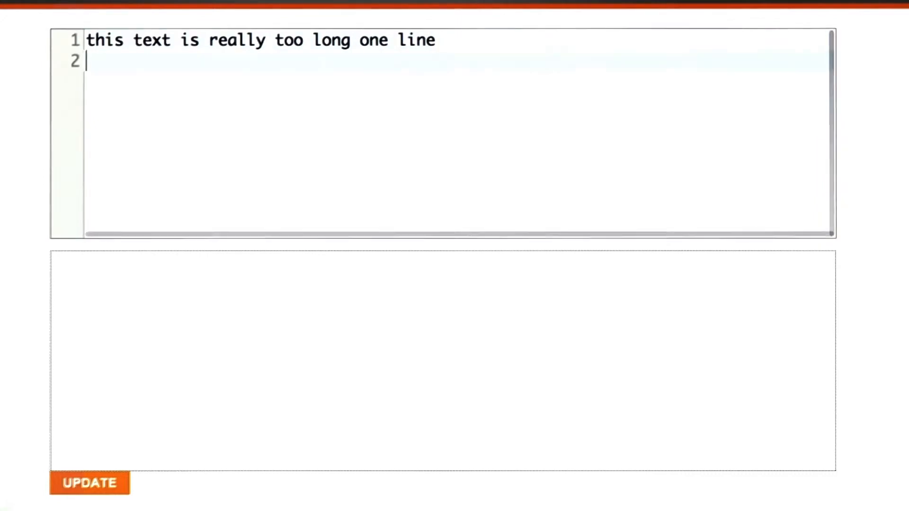
click(89, 483)
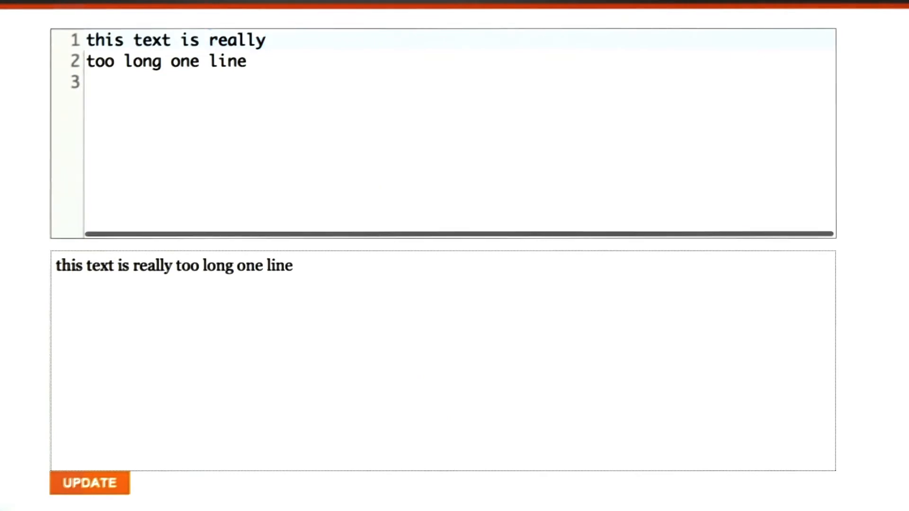
- Insert <br> after 'really' and refresh the preview to show two lines
text(<br>)
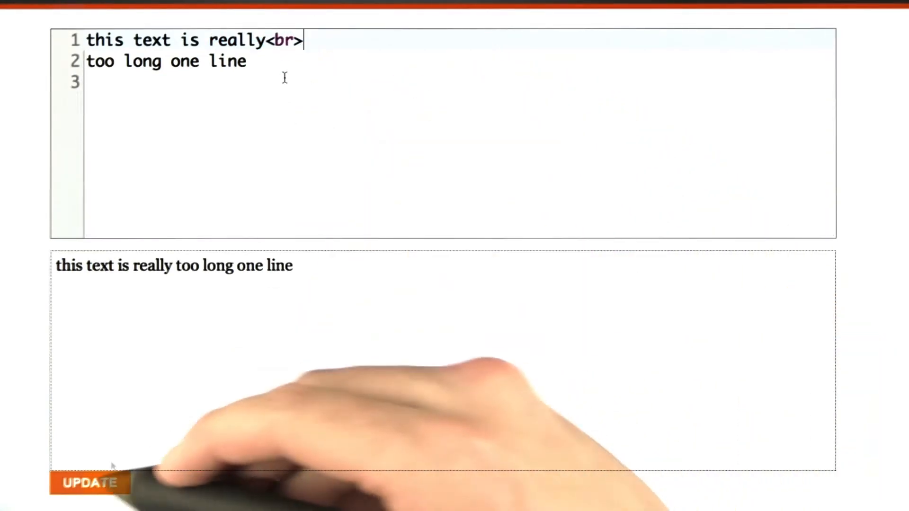
click(88, 483)
text(<p>)
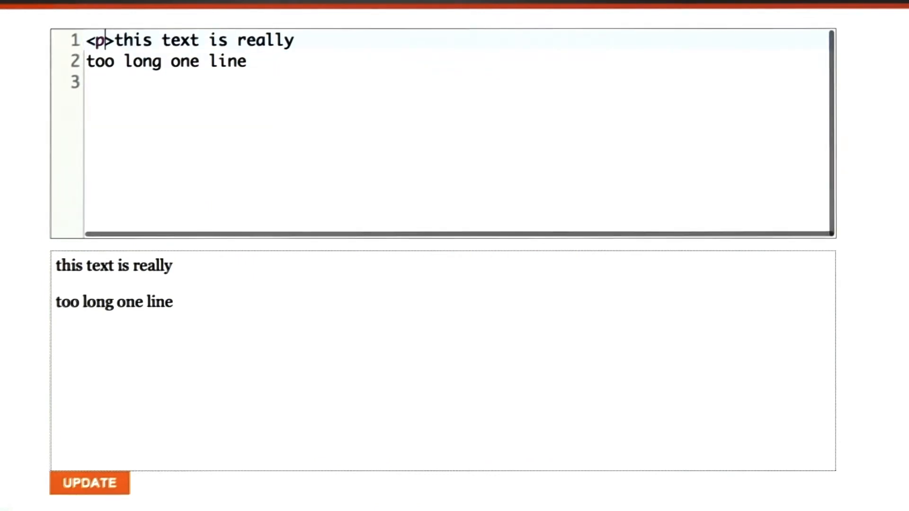
- Close the paragraph with </p> right after 'this text is really'
text(</p>)
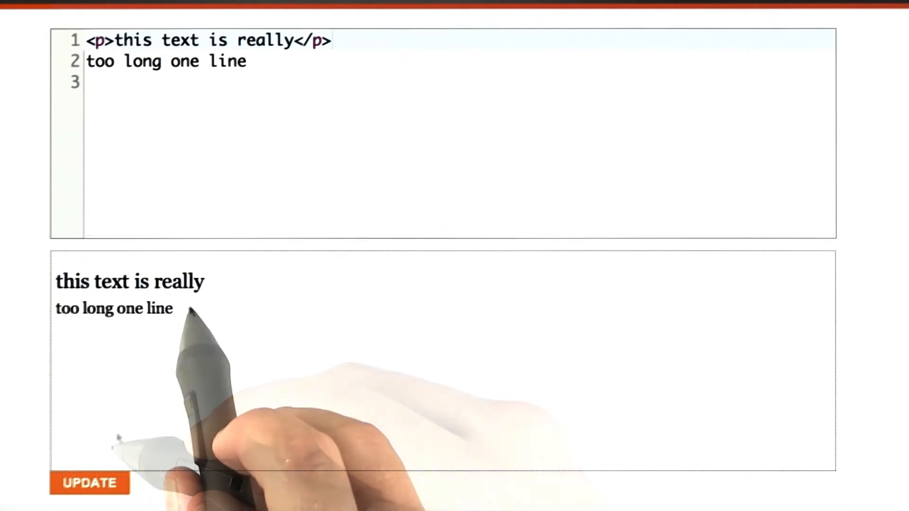
mouse_move(127, 324)
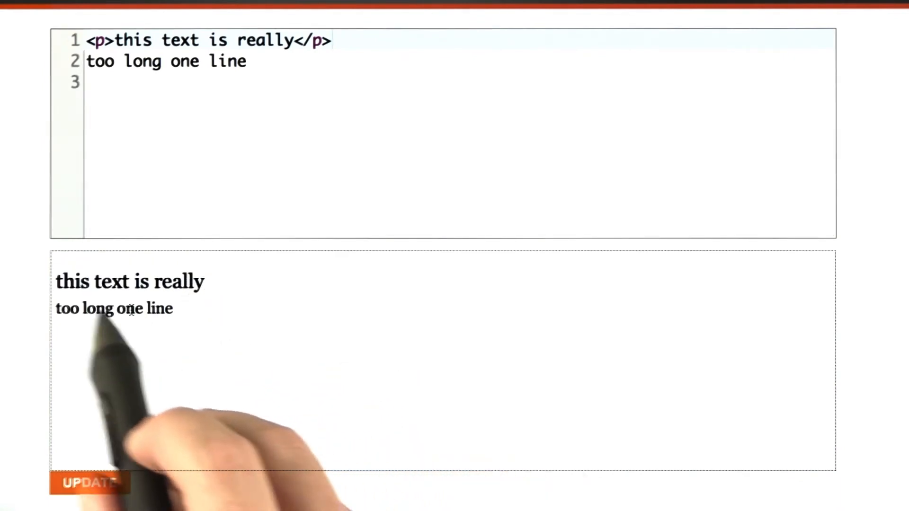